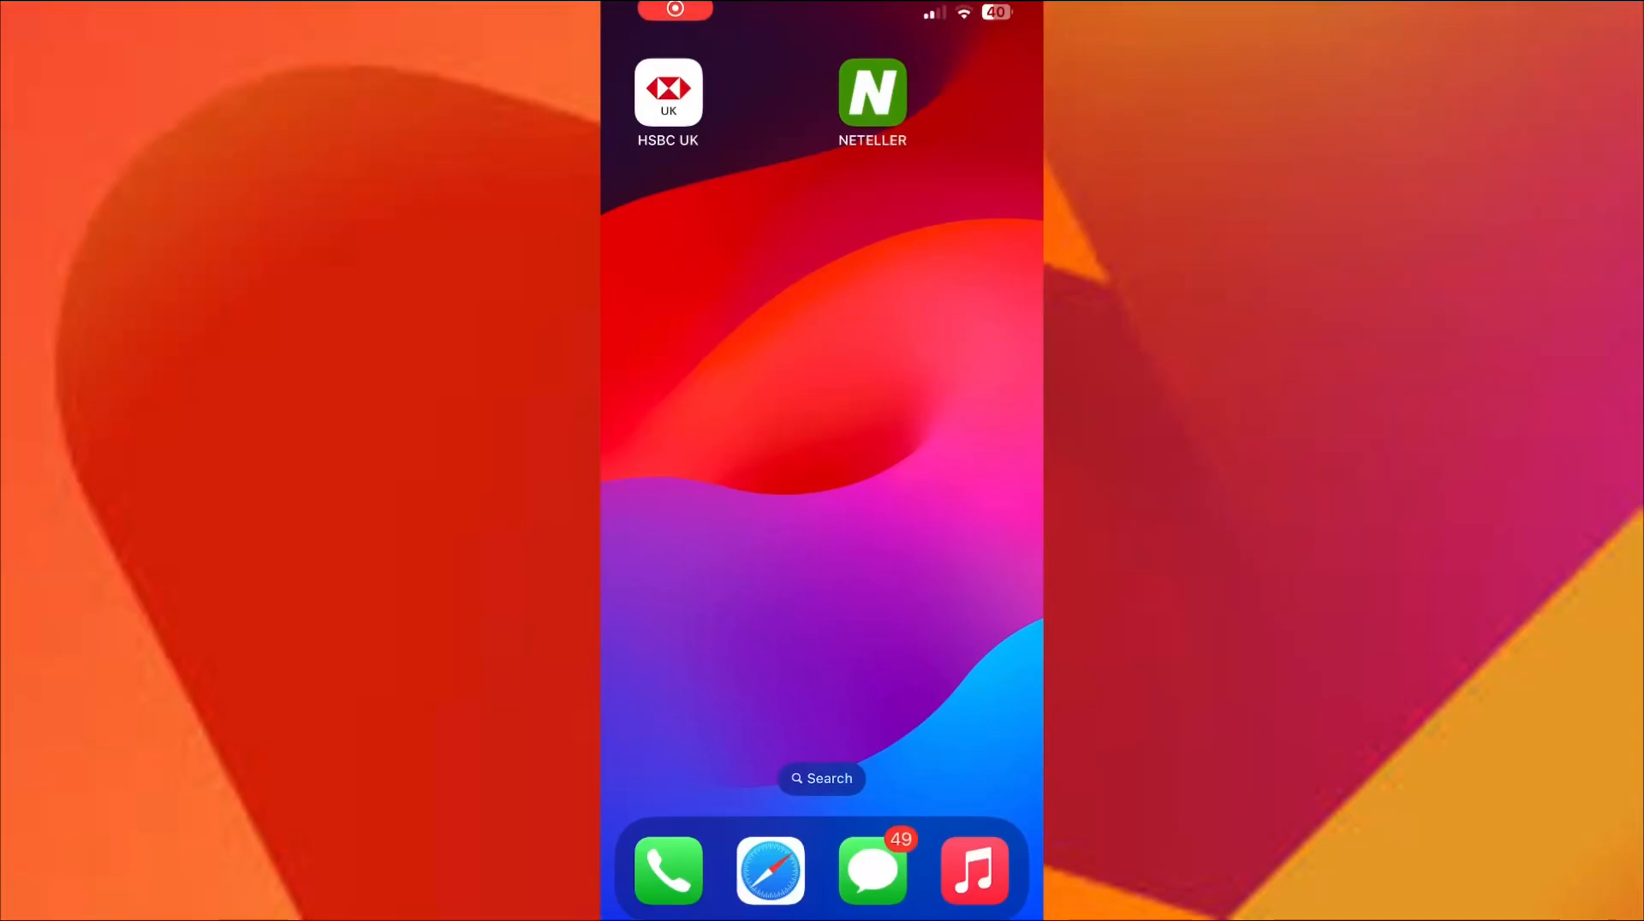
# - Launch the NETELLER app and decline the activity notifications prompt
pyautogui.click(872, 94)
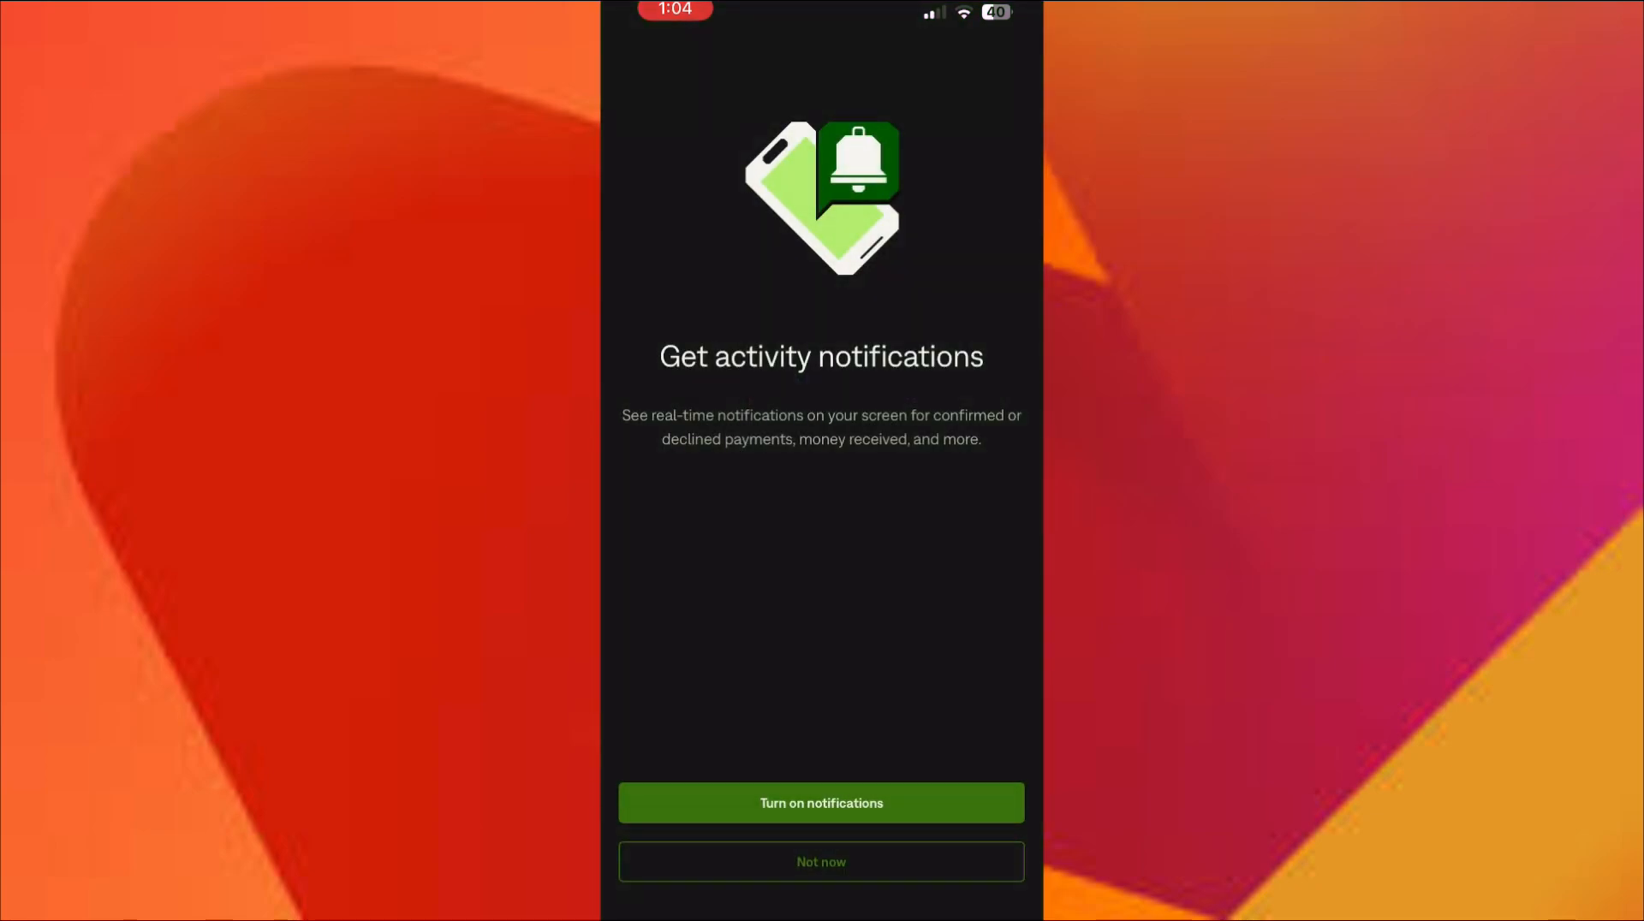
pyautogui.click(821, 861)
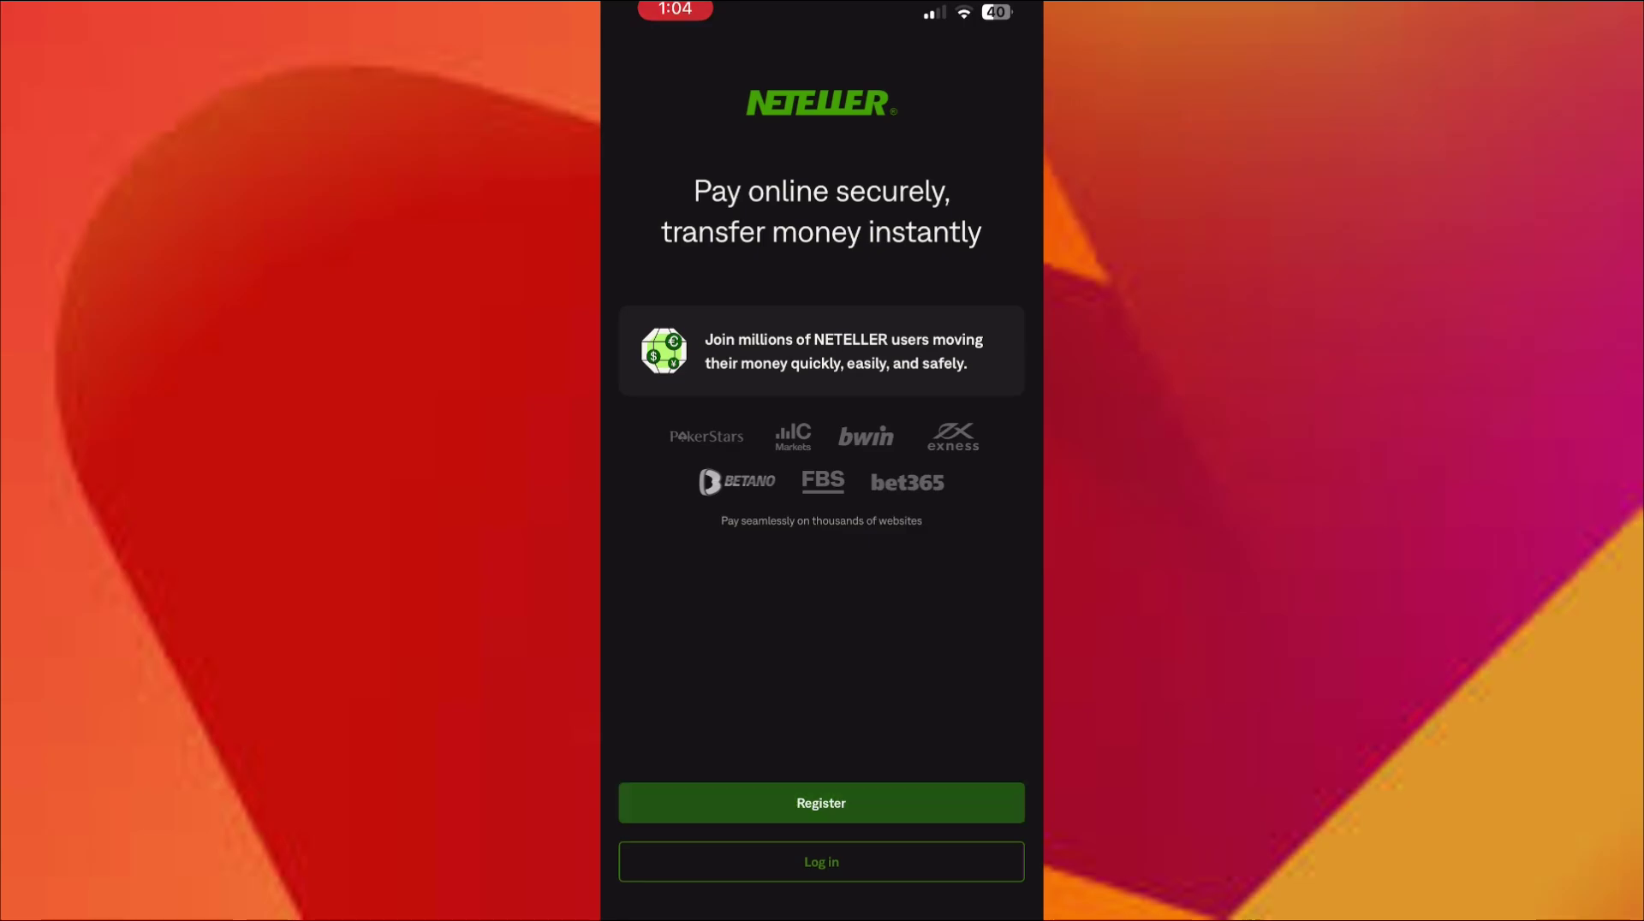
# - Start registration, keeping Tunisia and Tunisian Dinar as country and currency
pyautogui.click(821, 803)
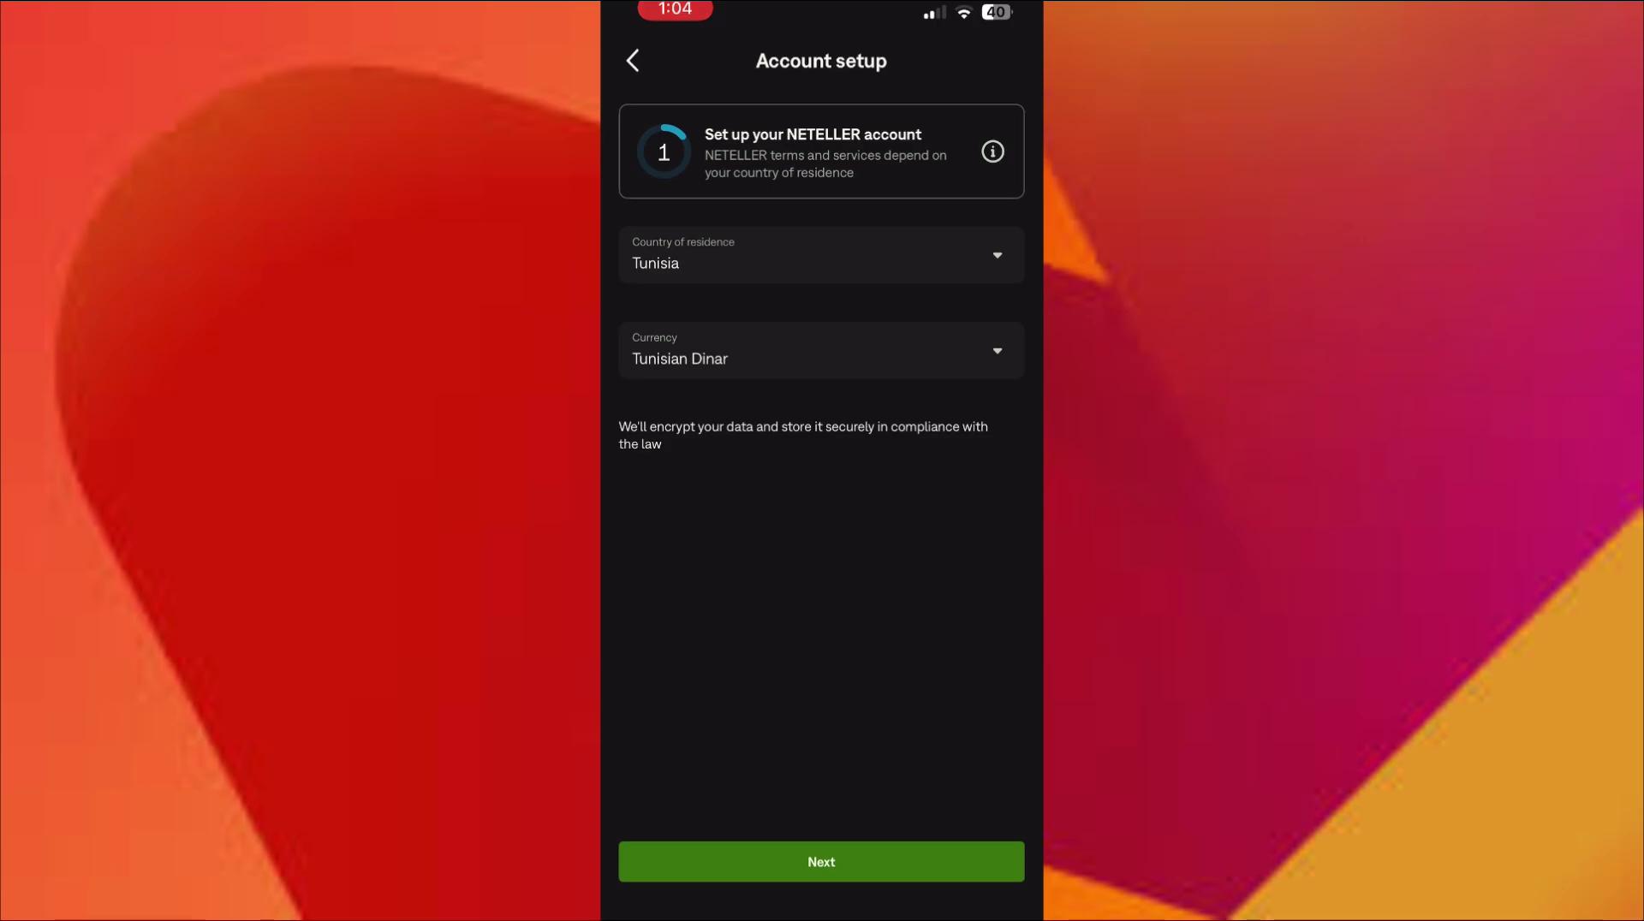
pyautogui.click(821, 861)
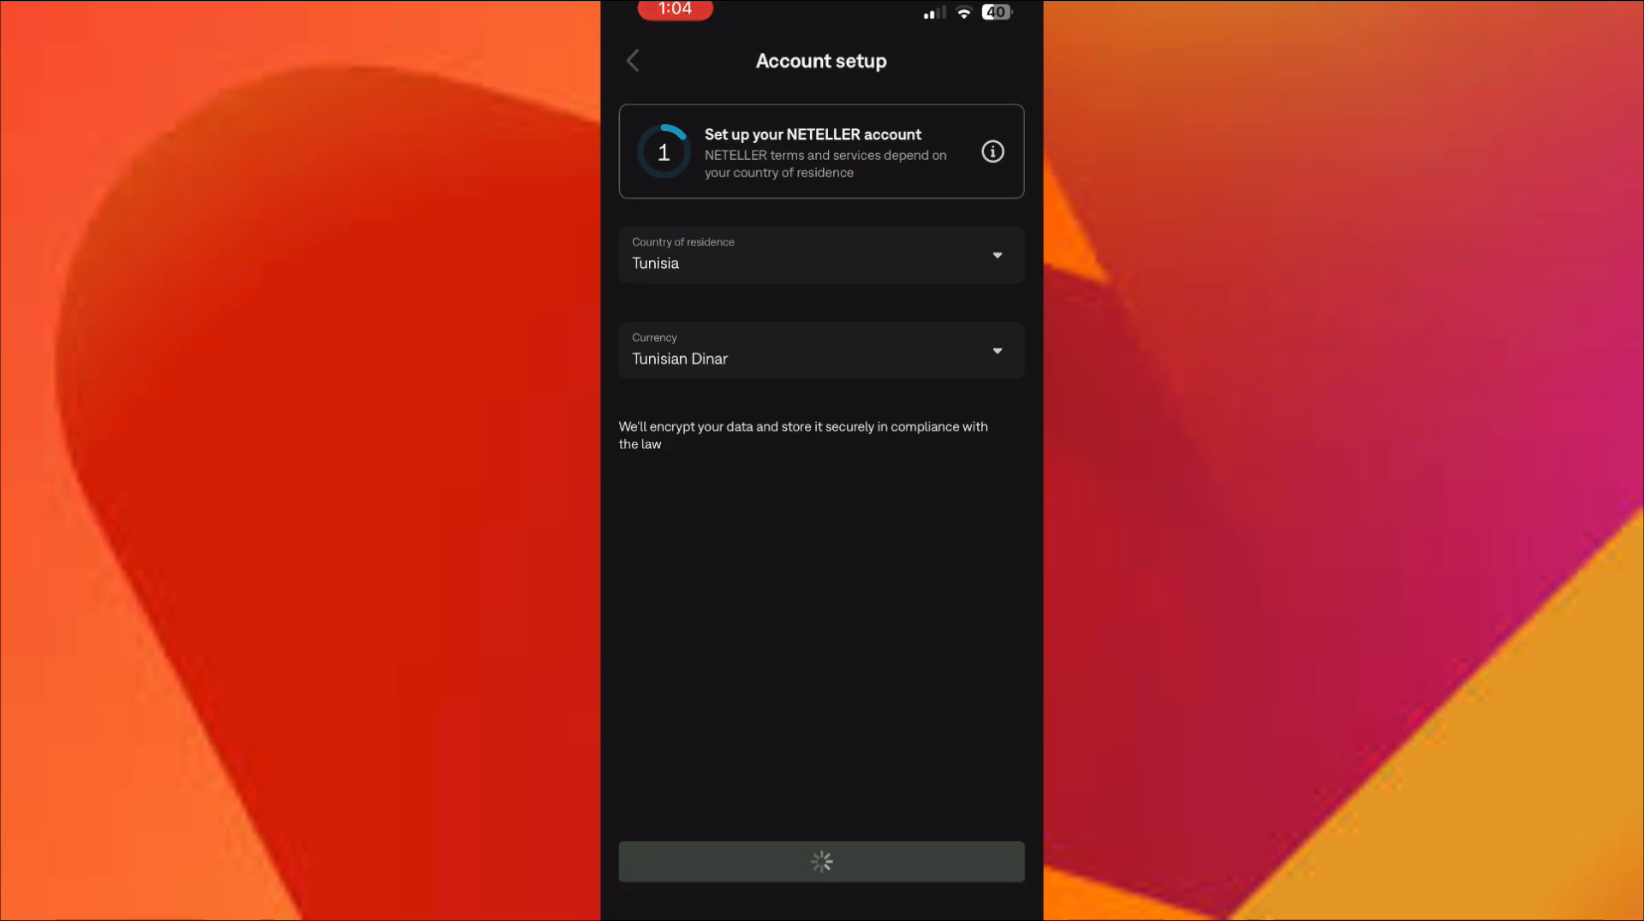
pyautogui.click(821, 860)
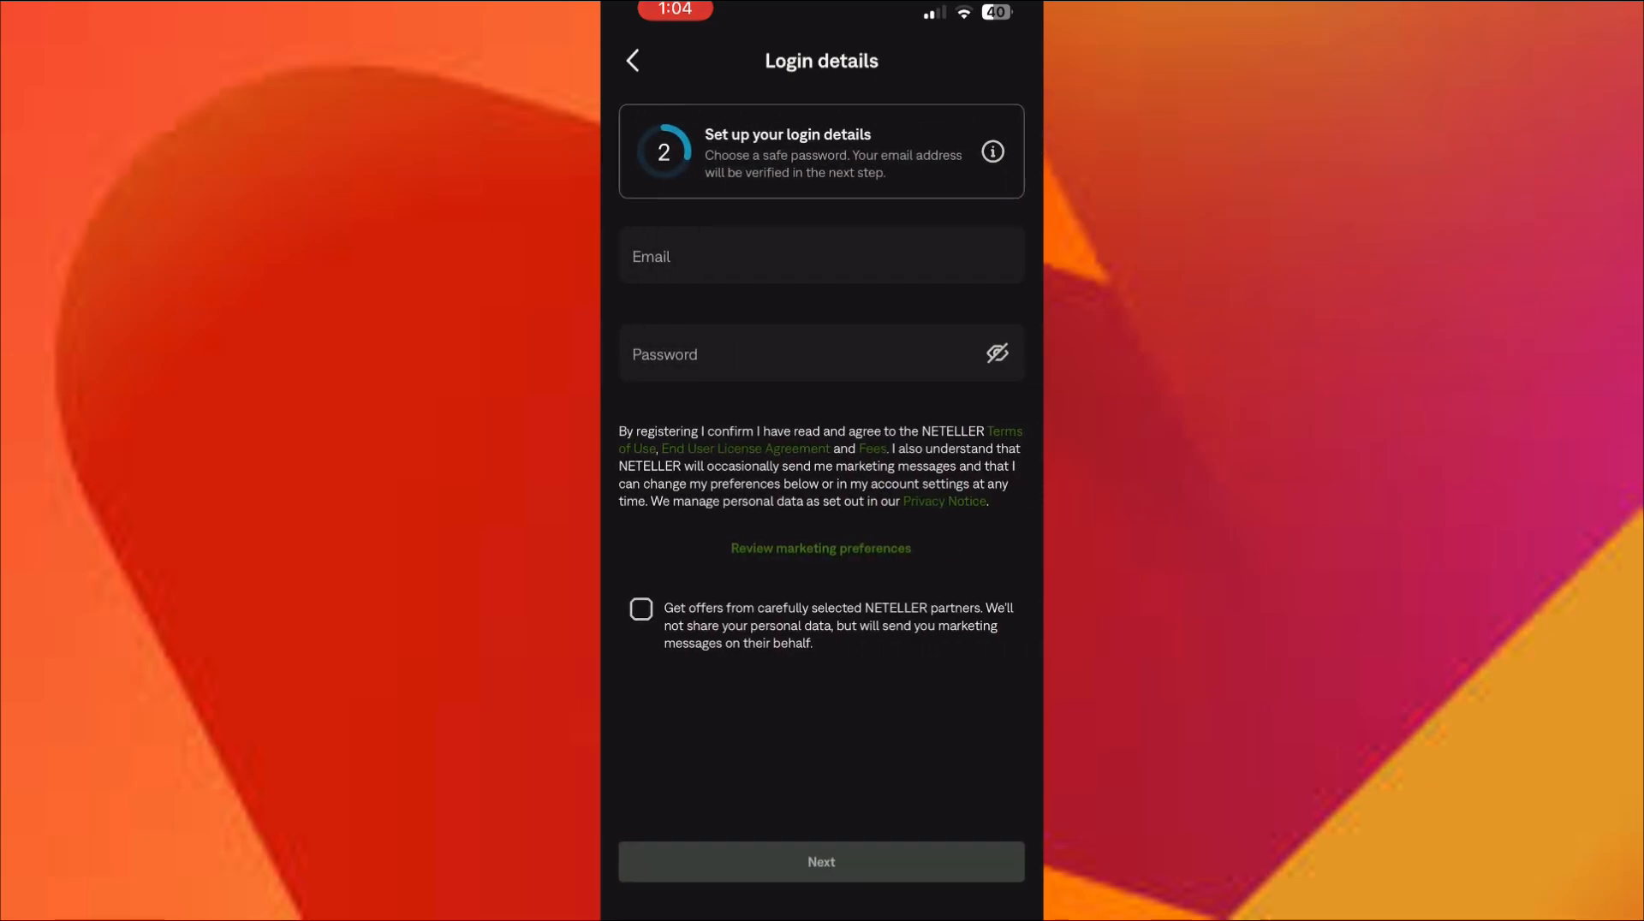
pyautogui.click(821, 254)
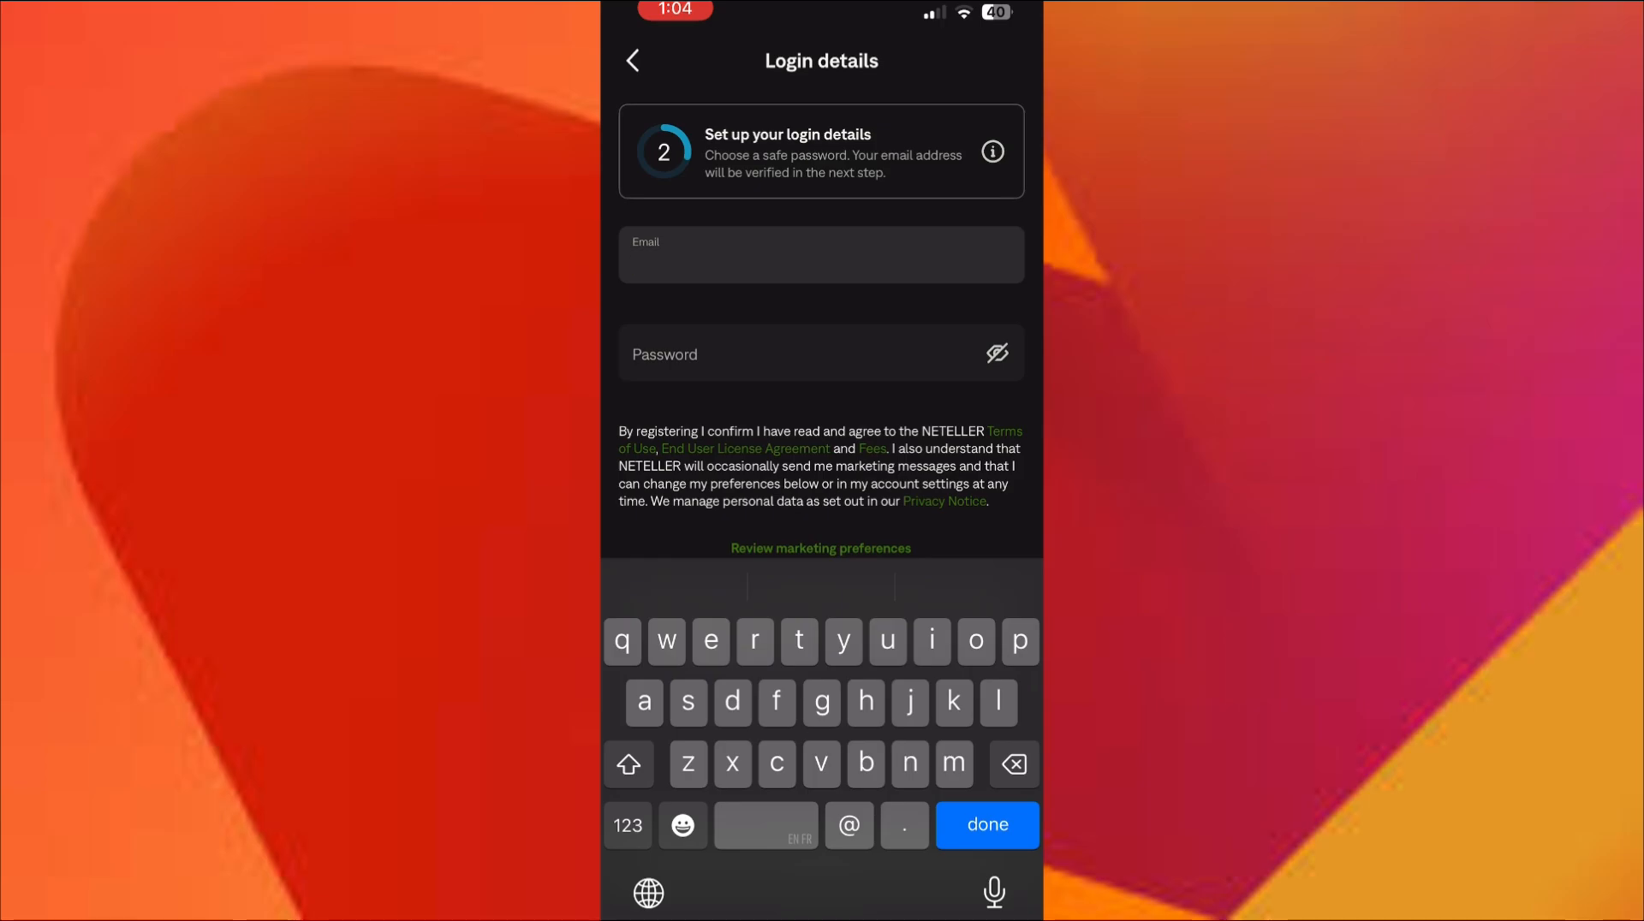
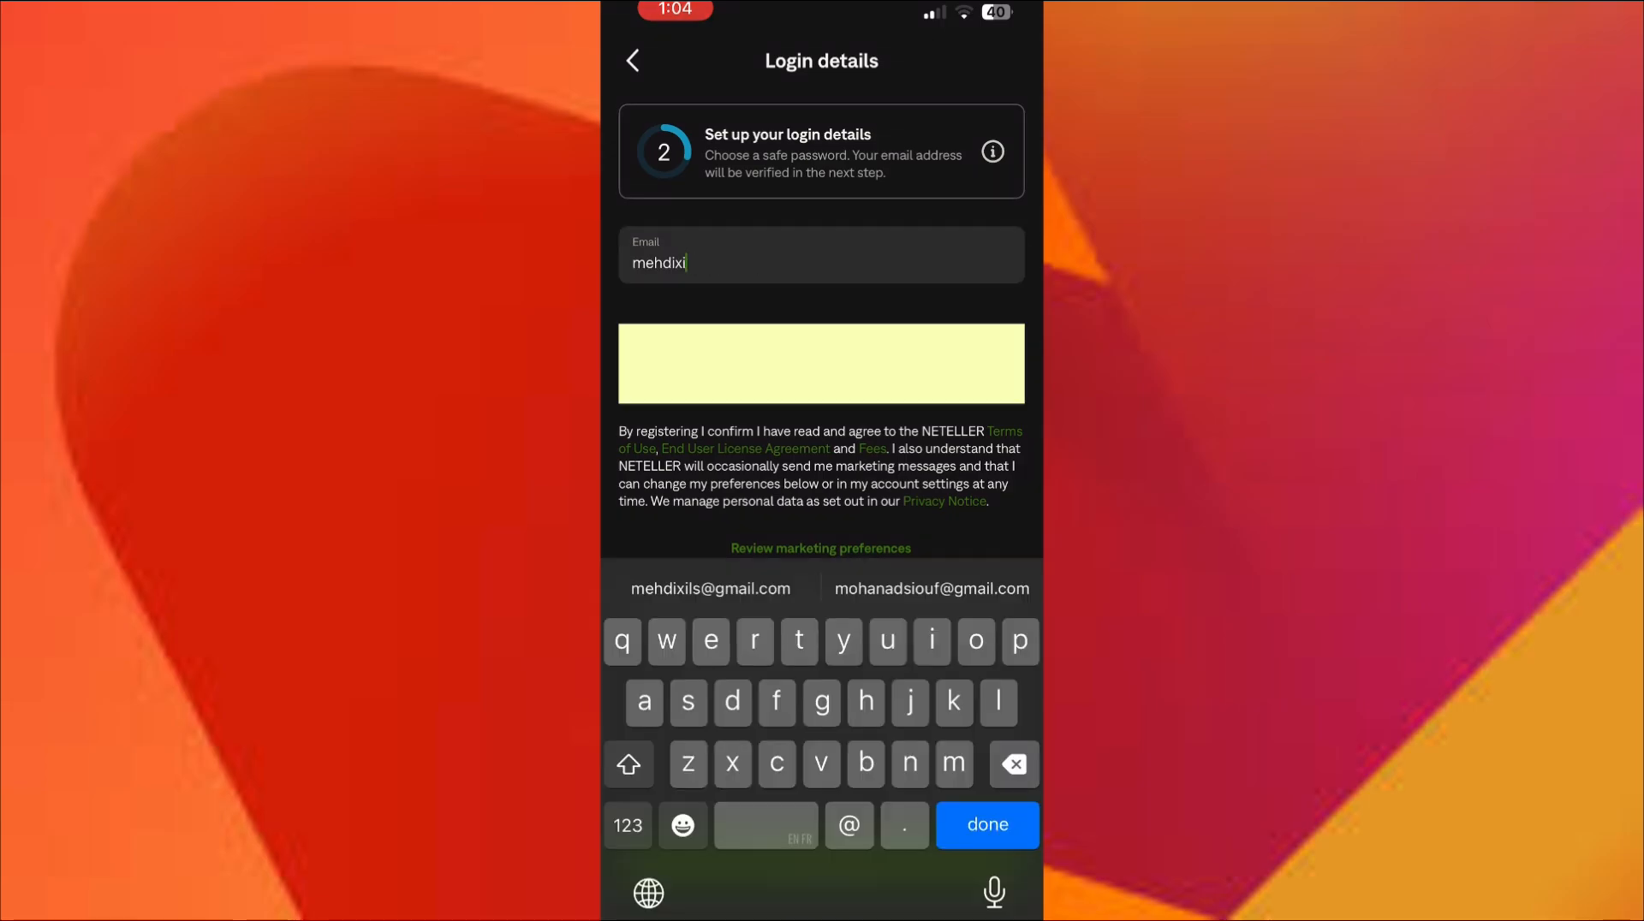
pyautogui.click(732, 640)
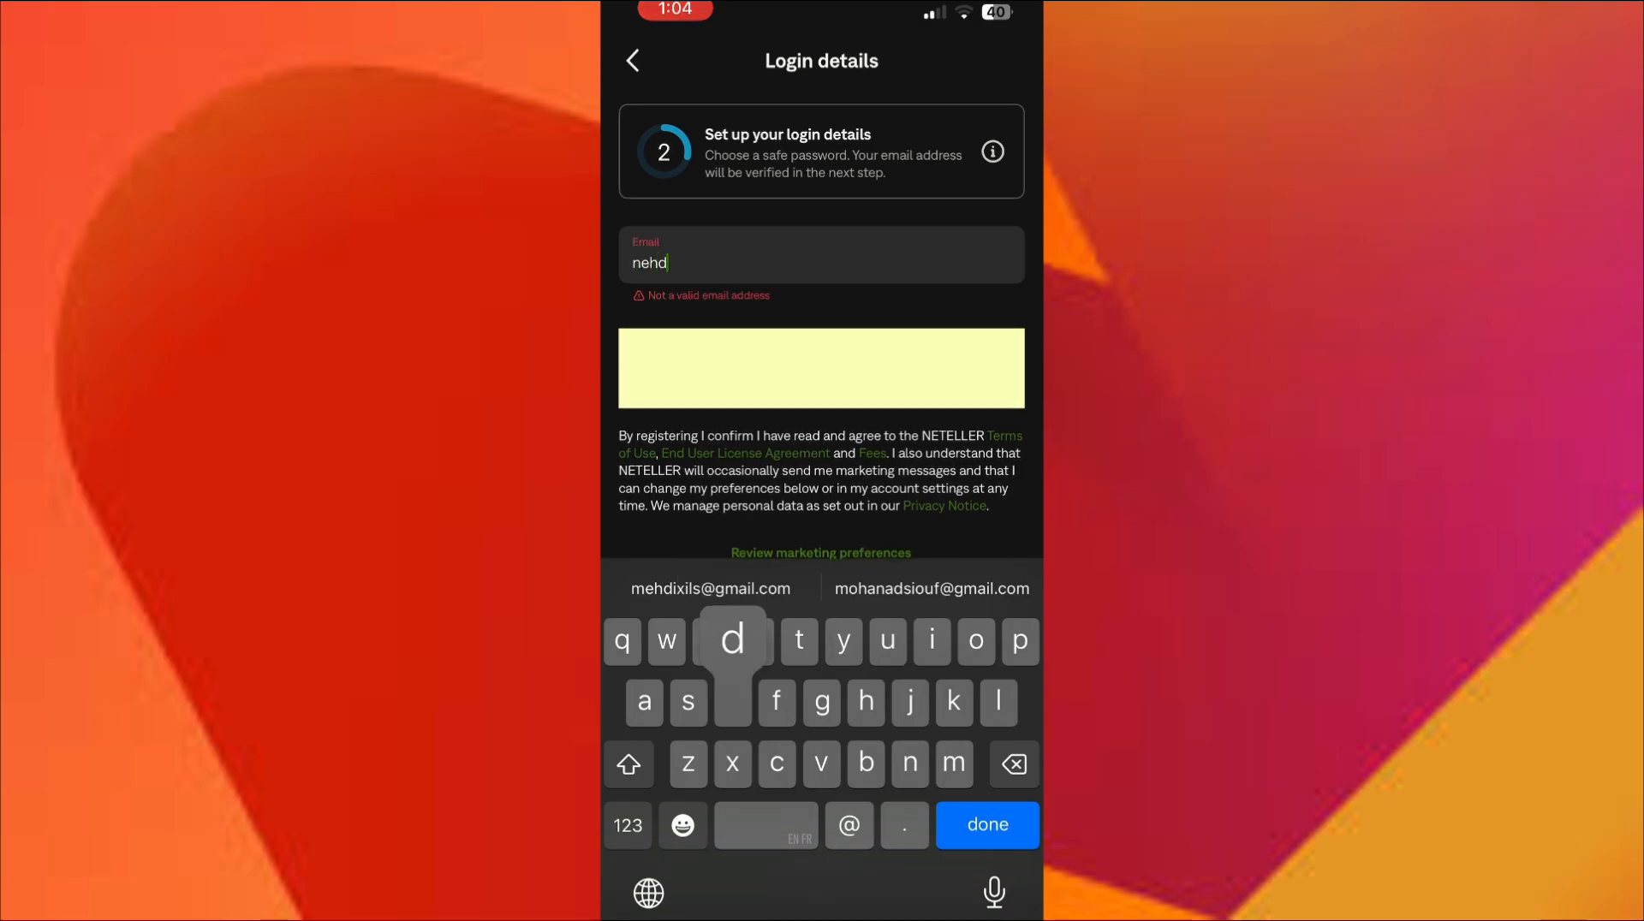
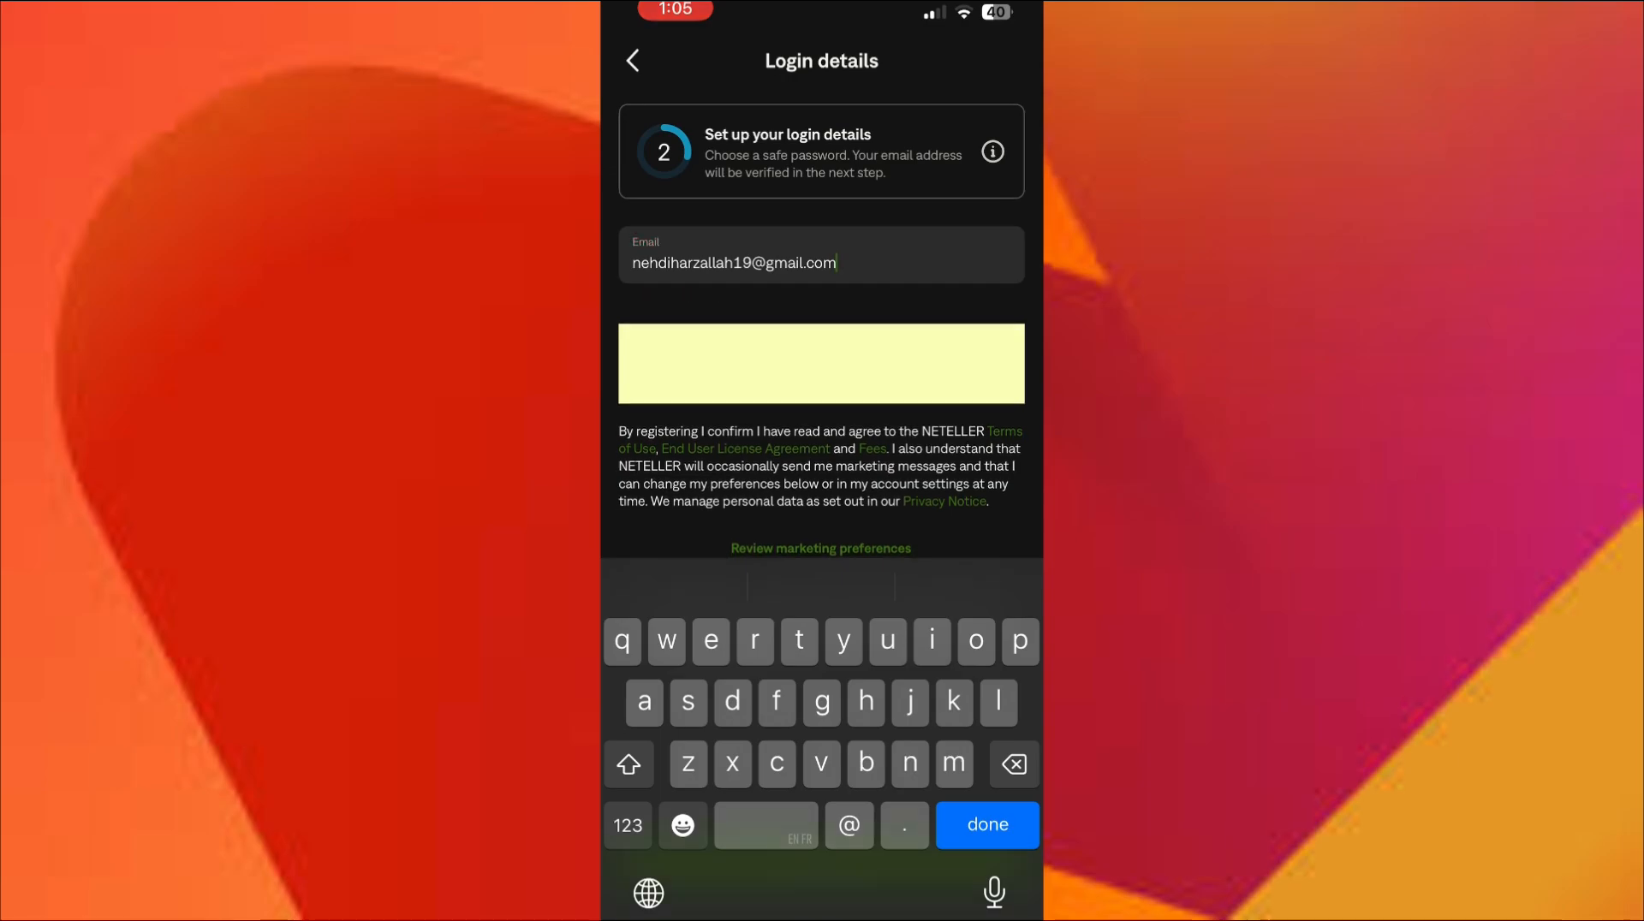
pyautogui.click(821, 363)
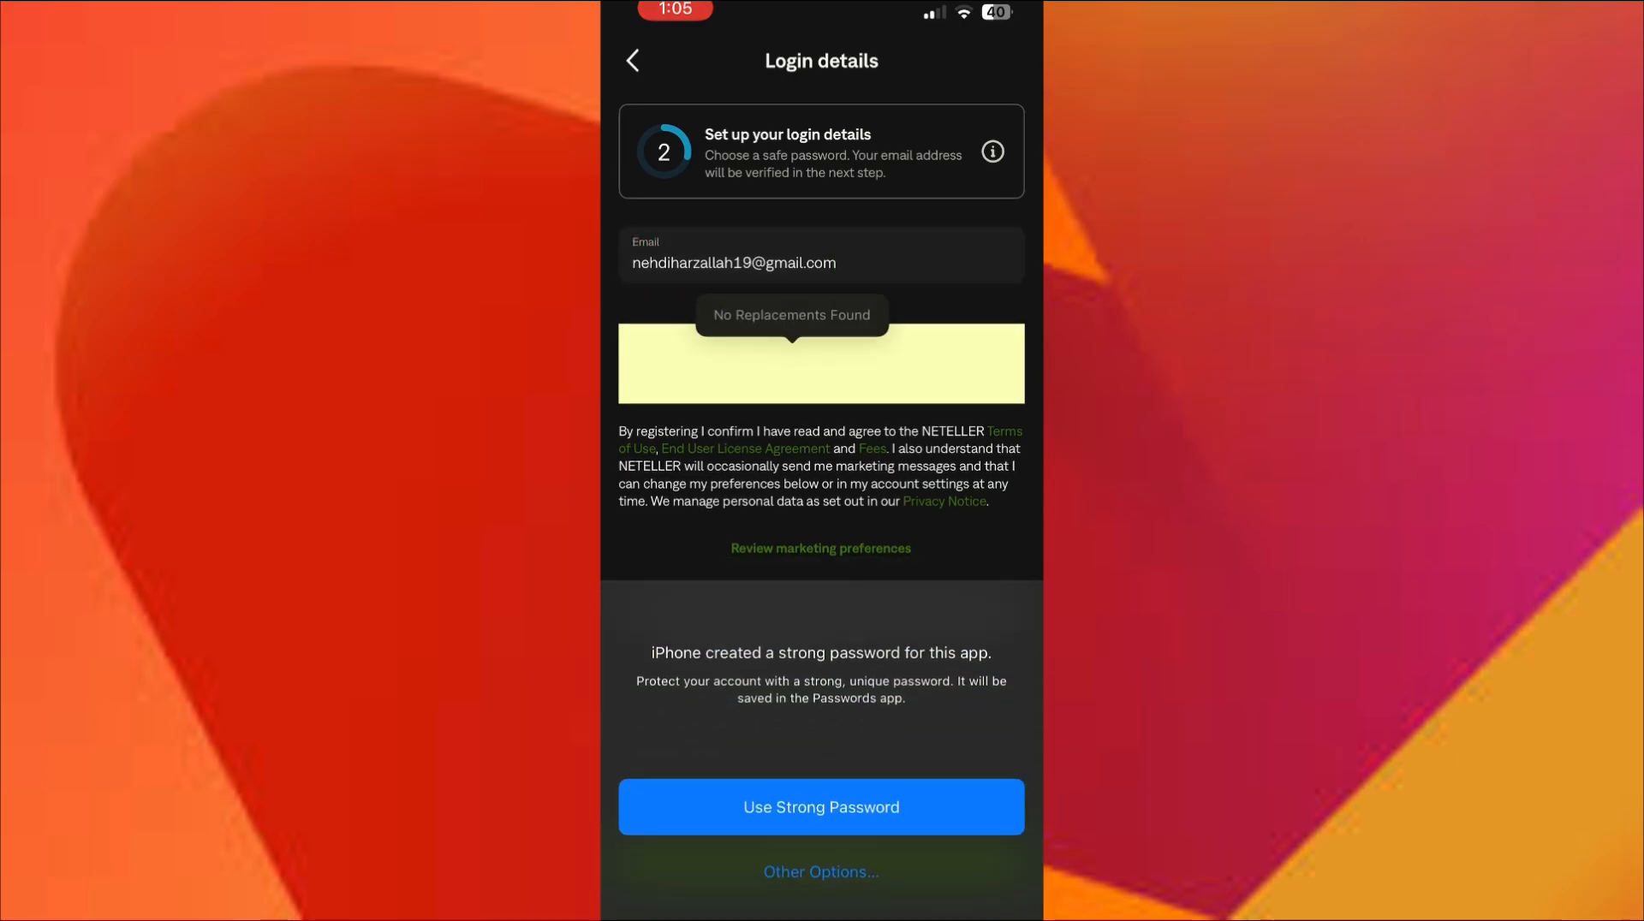
pyautogui.click(821, 807)
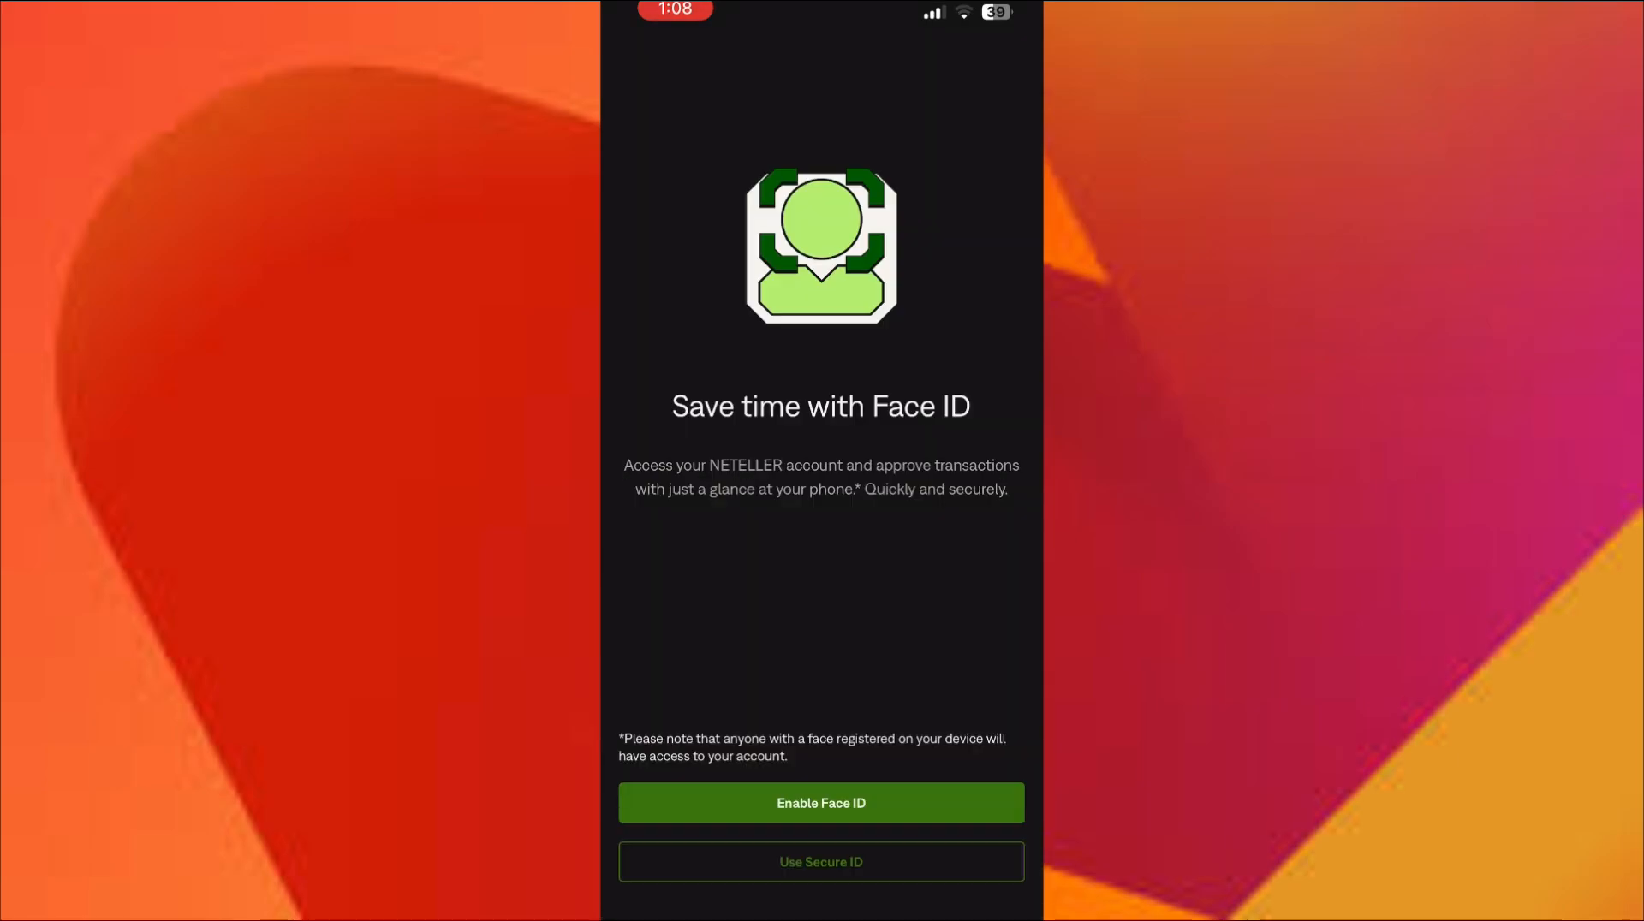
# - Choose Secure ID over Face ID and enter a repeated code, rejected as too weak
pyautogui.click(821, 862)
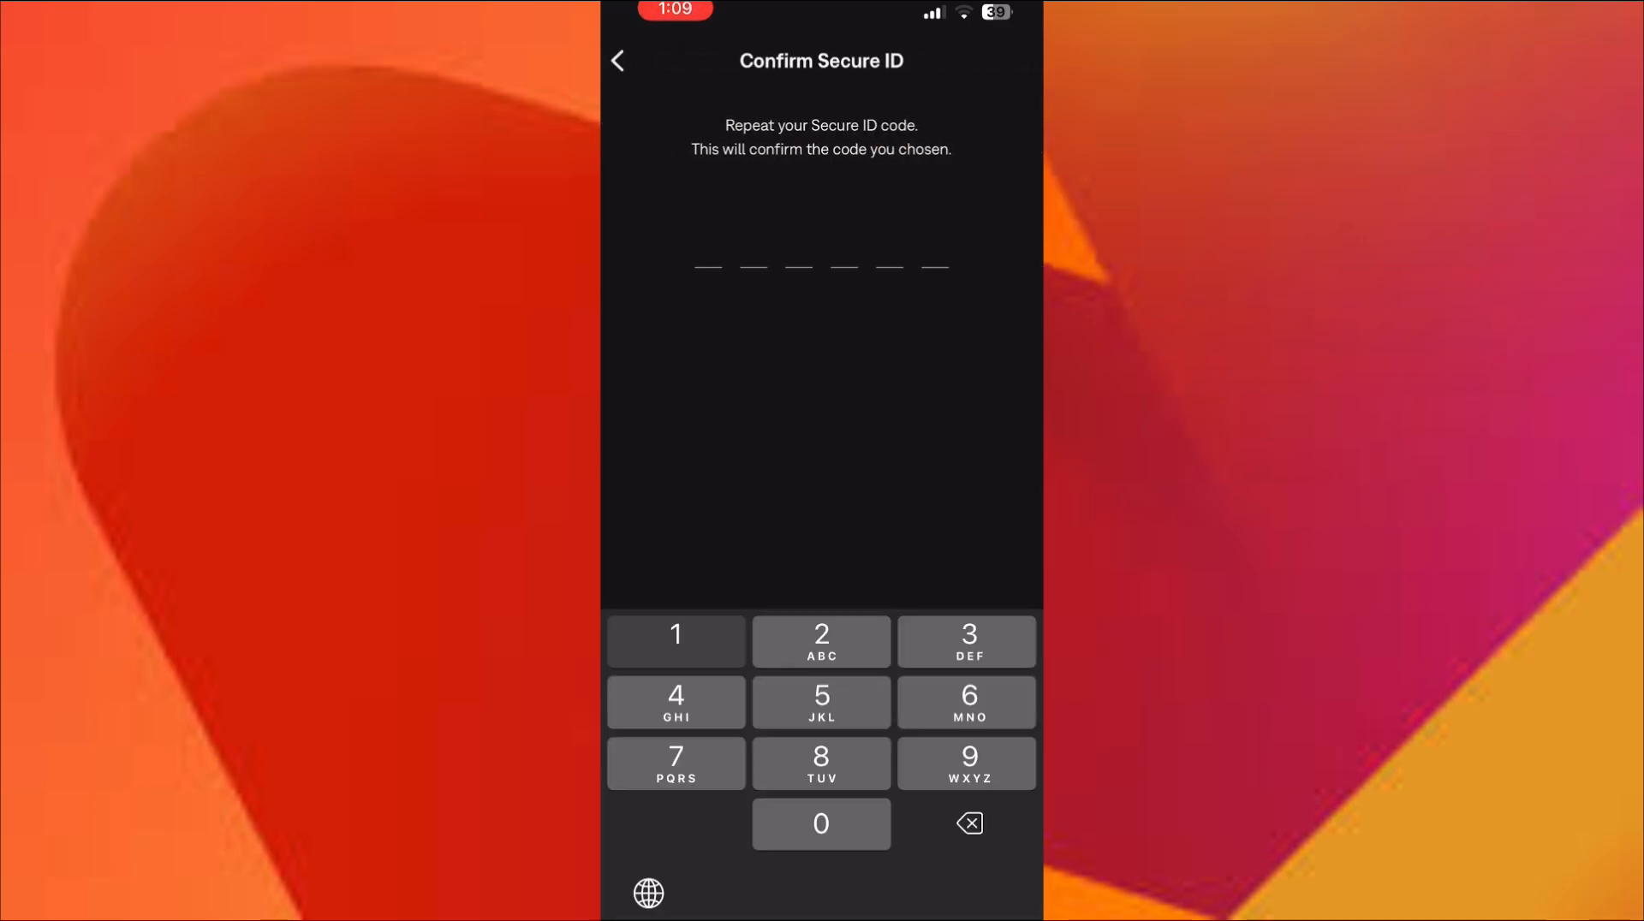
pyautogui.click(617, 60)
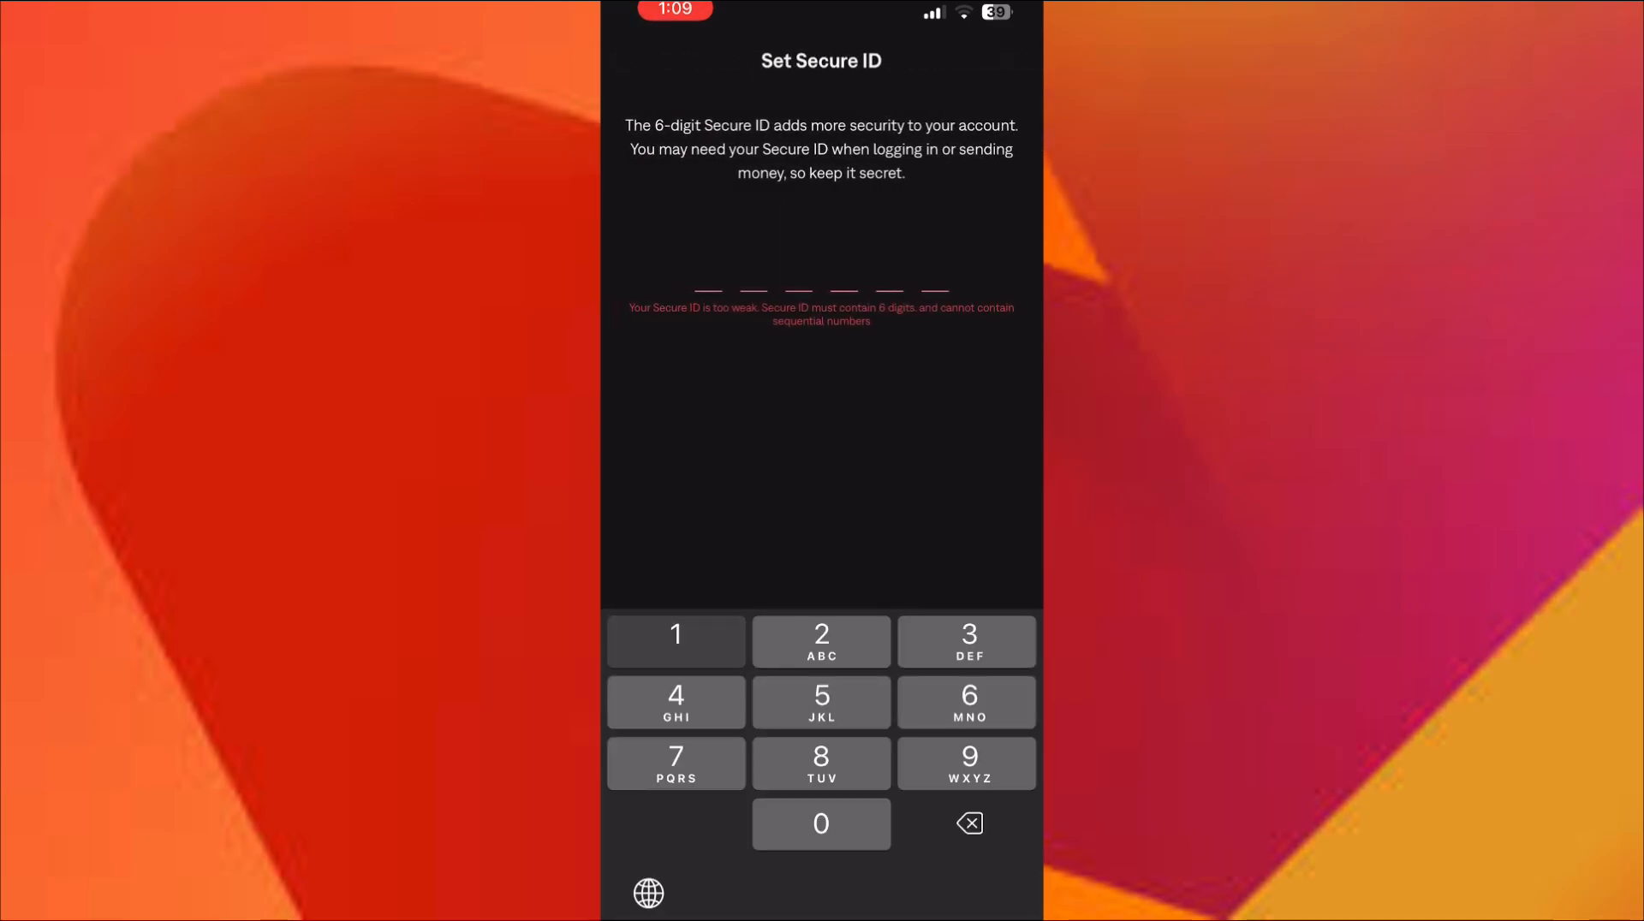